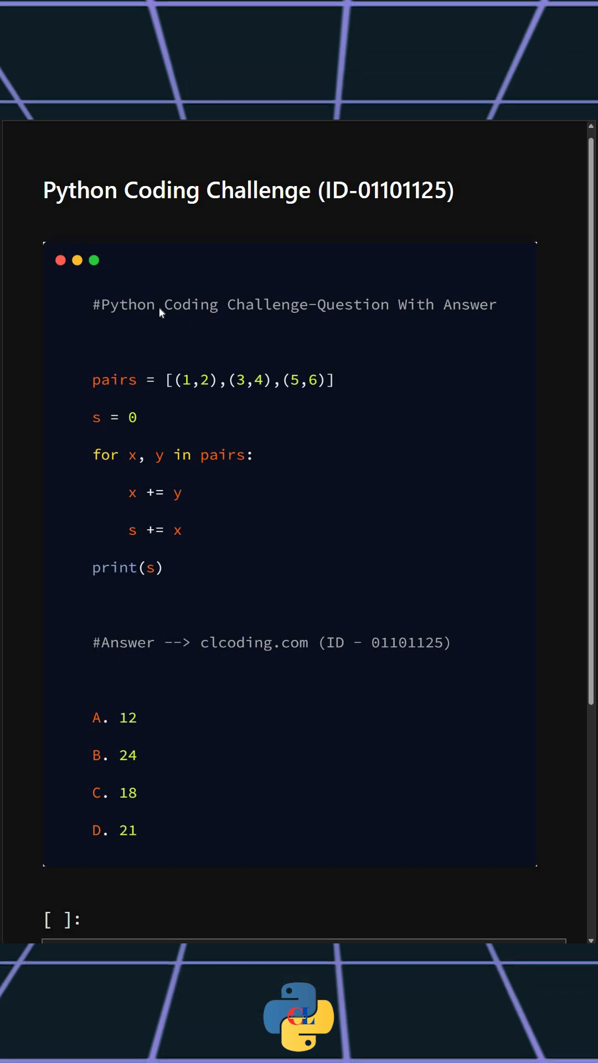
pyautogui.moveTo(230, 399)
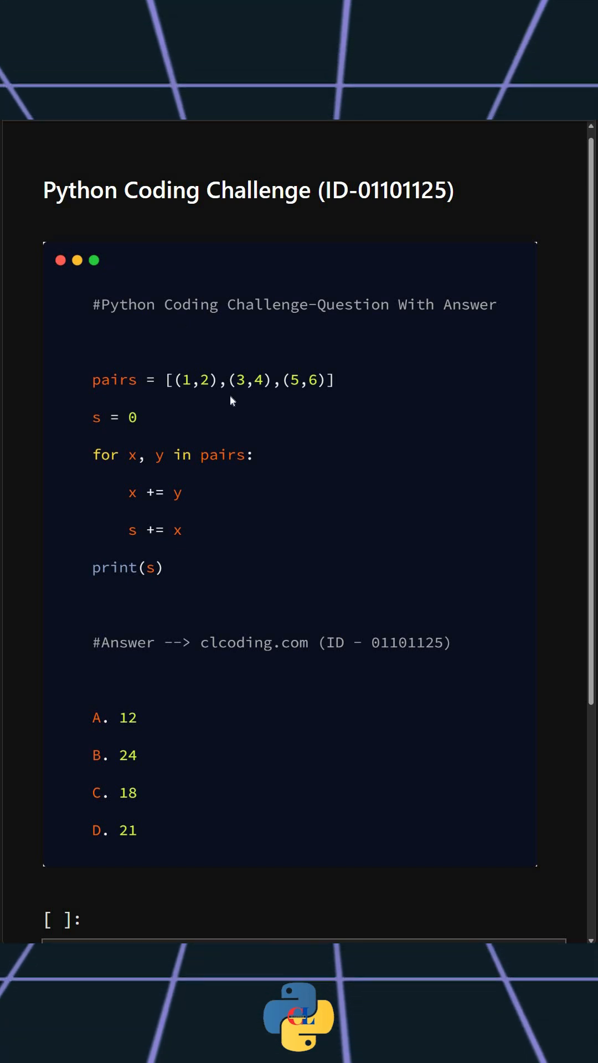
# Step: Scroll past the challenge image to reach the empty code cell
pyautogui.scroll(-3)
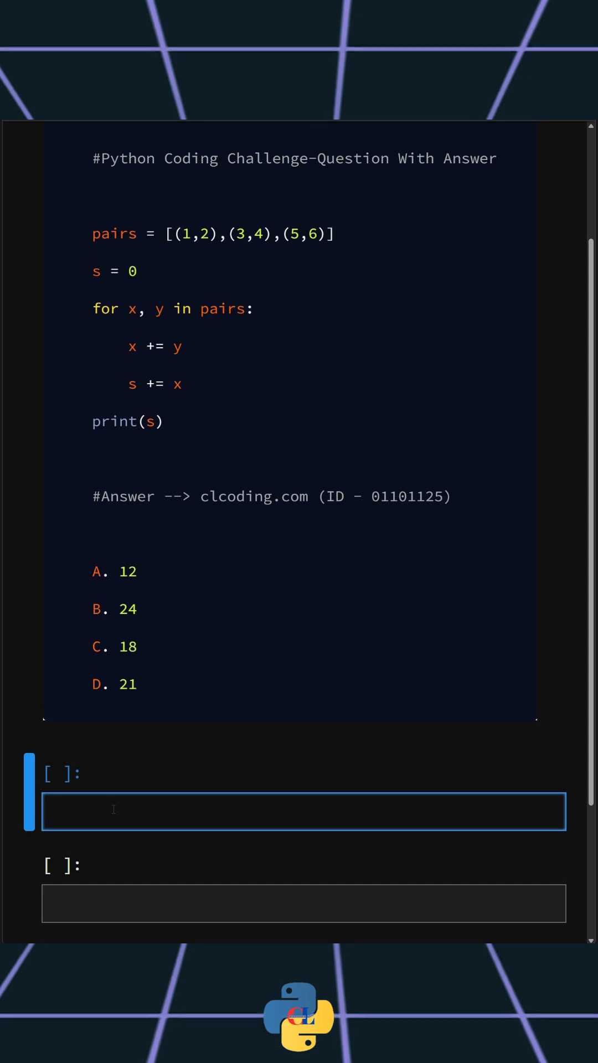
# Step: Enter pairs=[(1,2),(3,4),(5,6)], s=0 and the 'for x,y in pairs' loop header
pyautogui.write('pairs=[(1,2),]')
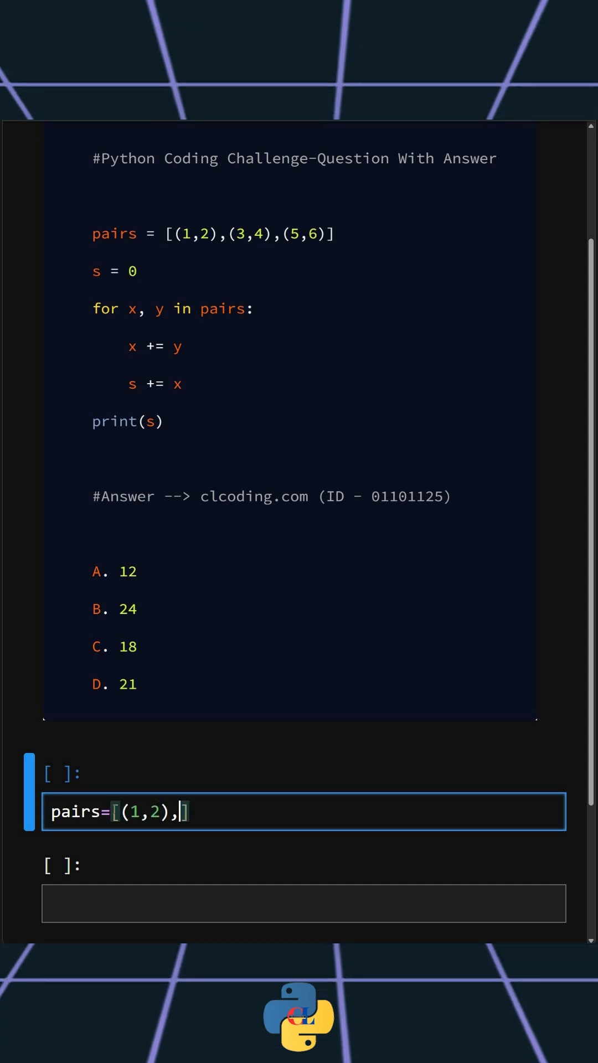
pyautogui.write('(3,4),(5,6)]')
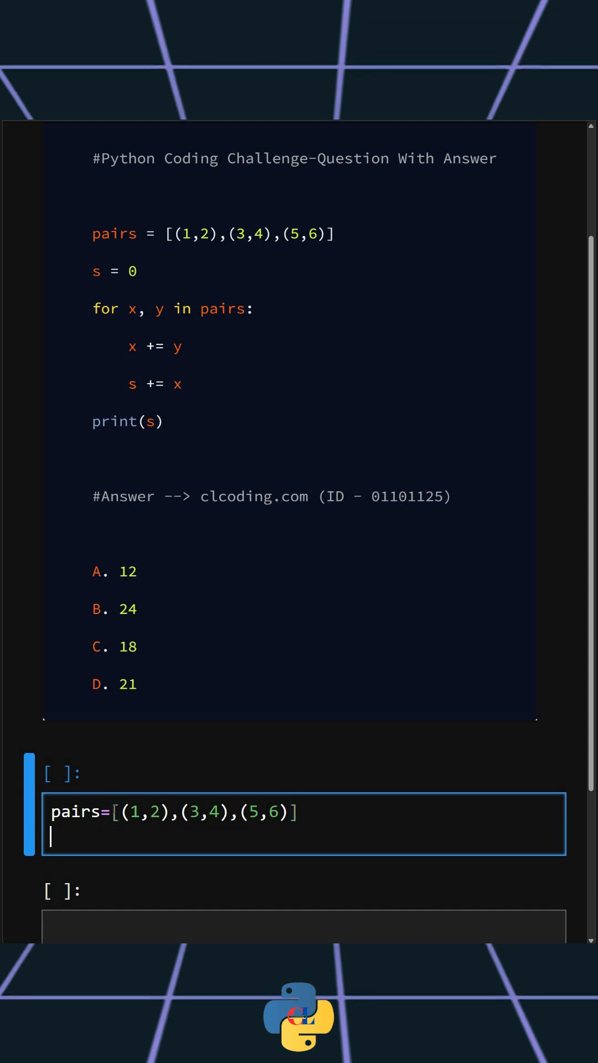
pyautogui.write('s=')
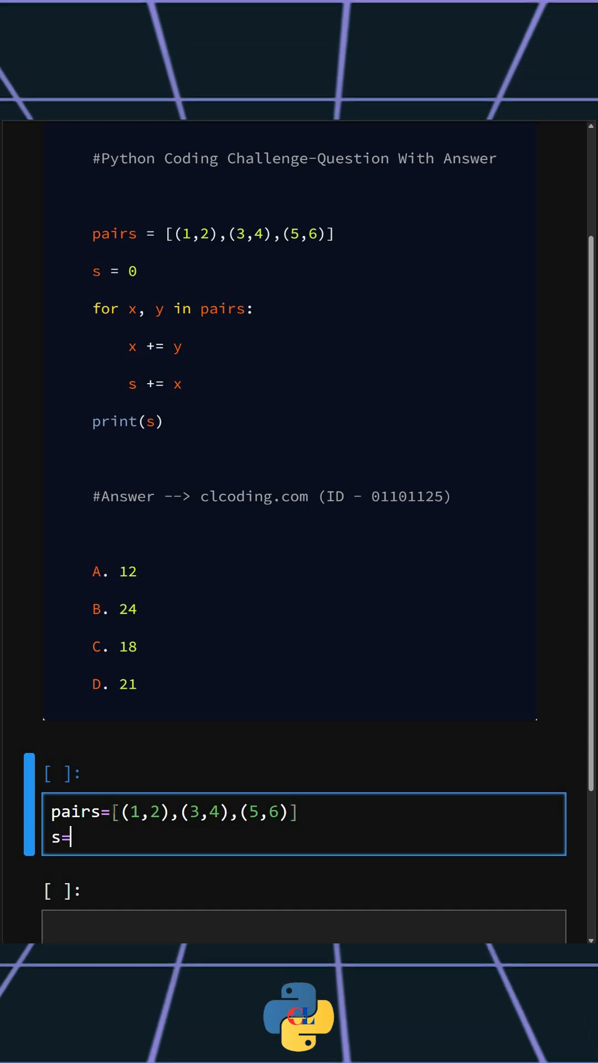
pyautogui.write('0')
pyautogui.write('for')
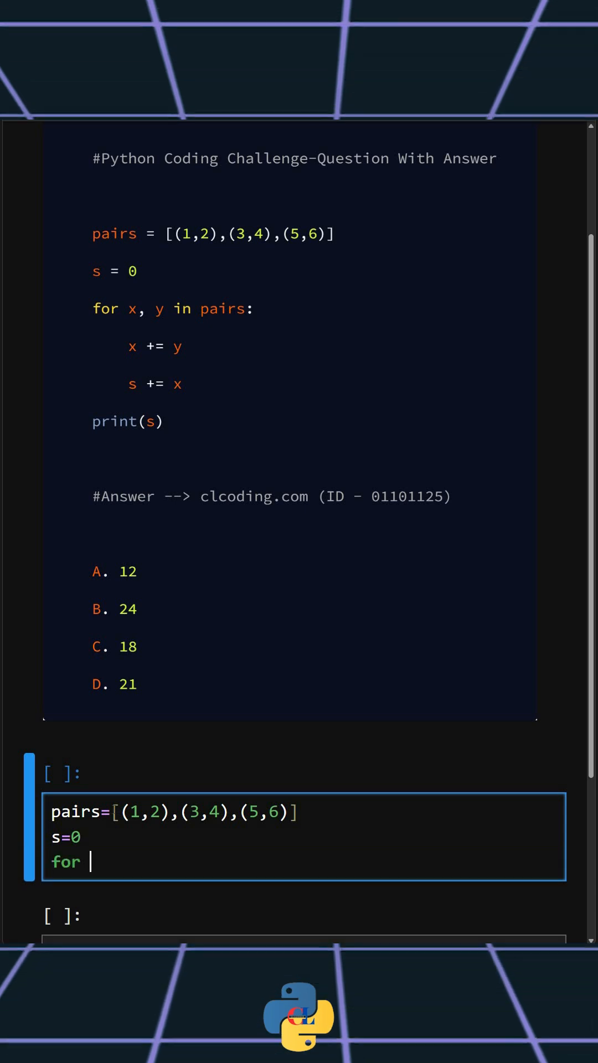
pyautogui.write('x,y in pairs')
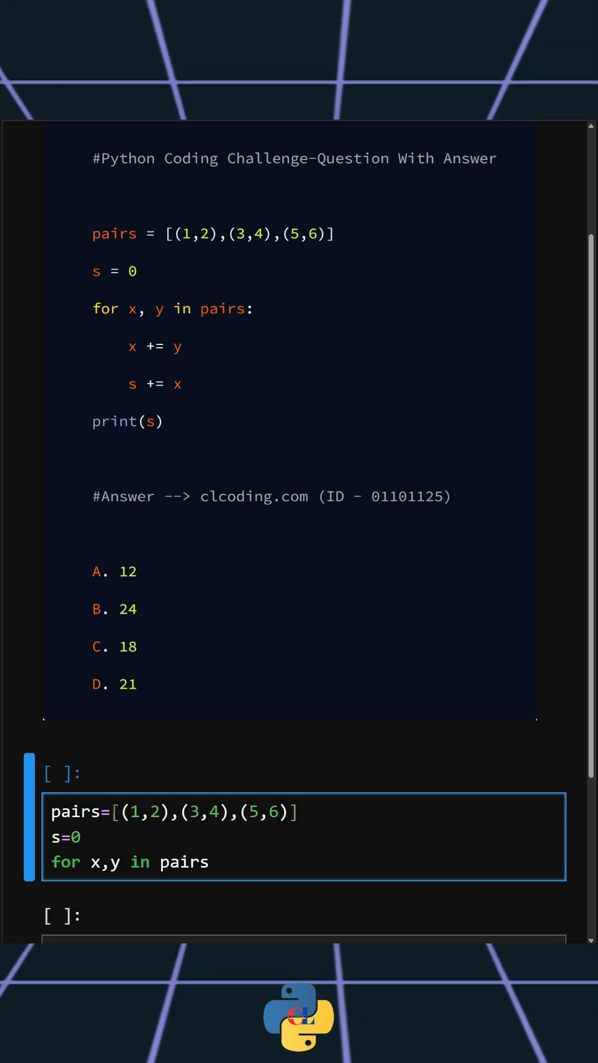
# Step: Complete the for line with a colon and add the indented body x += y and s += x
pyautogui.click(211, 862)
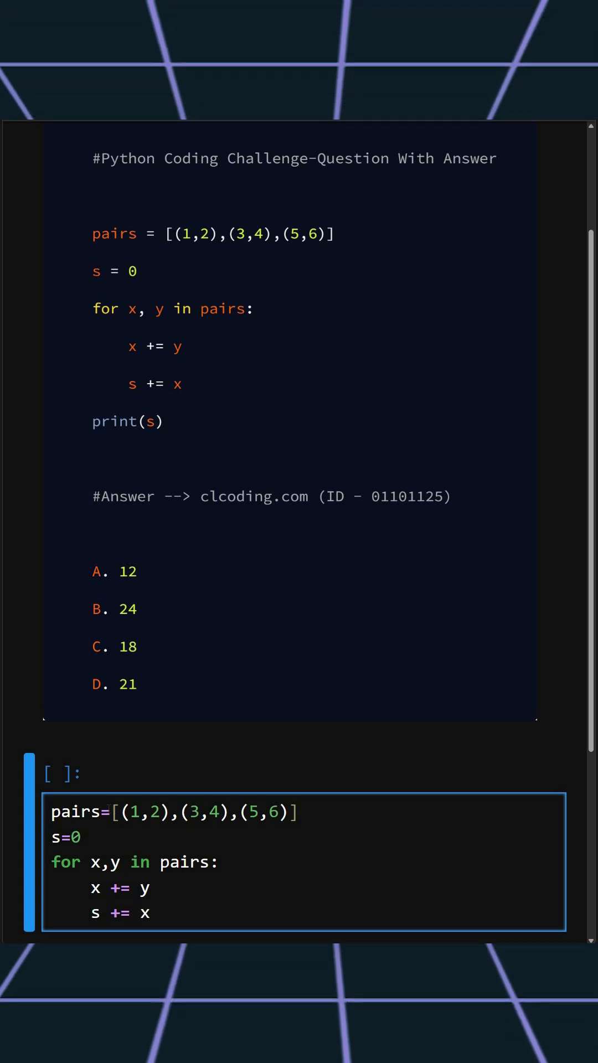
pyautogui.click(110, 912)
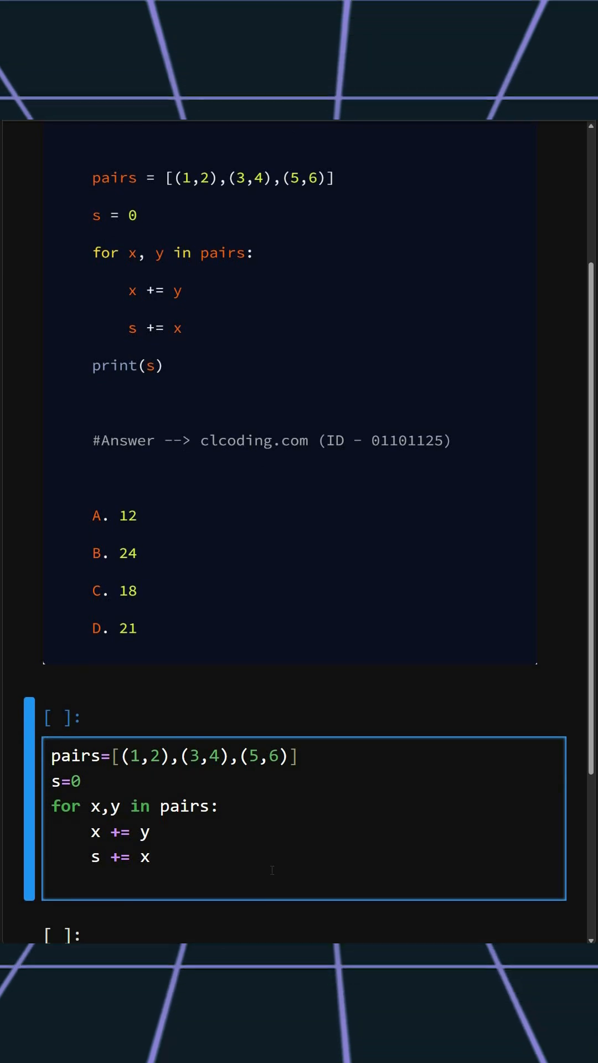
# Step: Add print(s) and run the cell so it prints 21
pyautogui.write('print(s)')
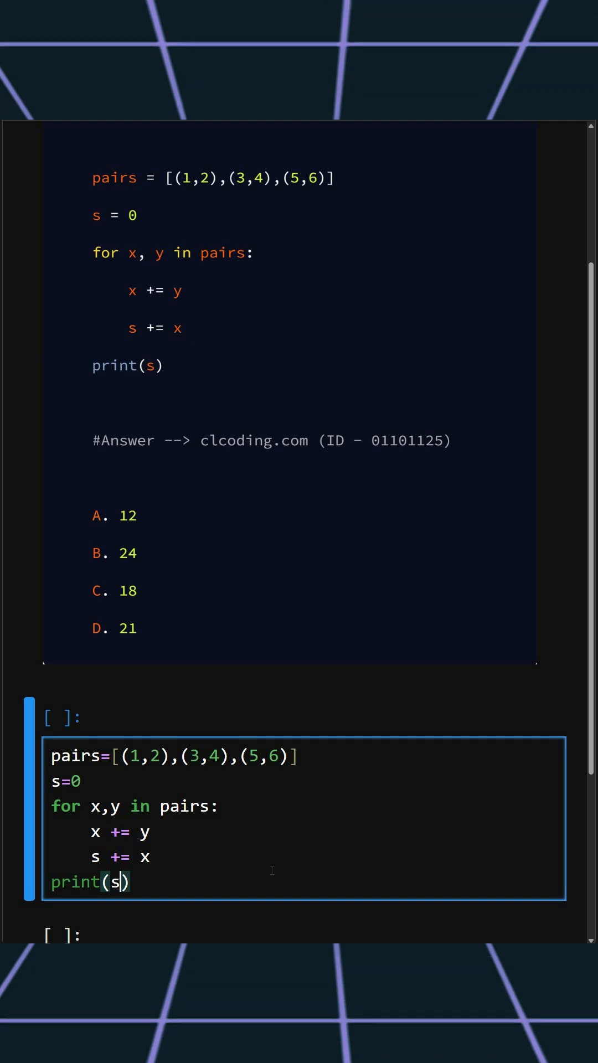
pyautogui.moveTo(271, 875)
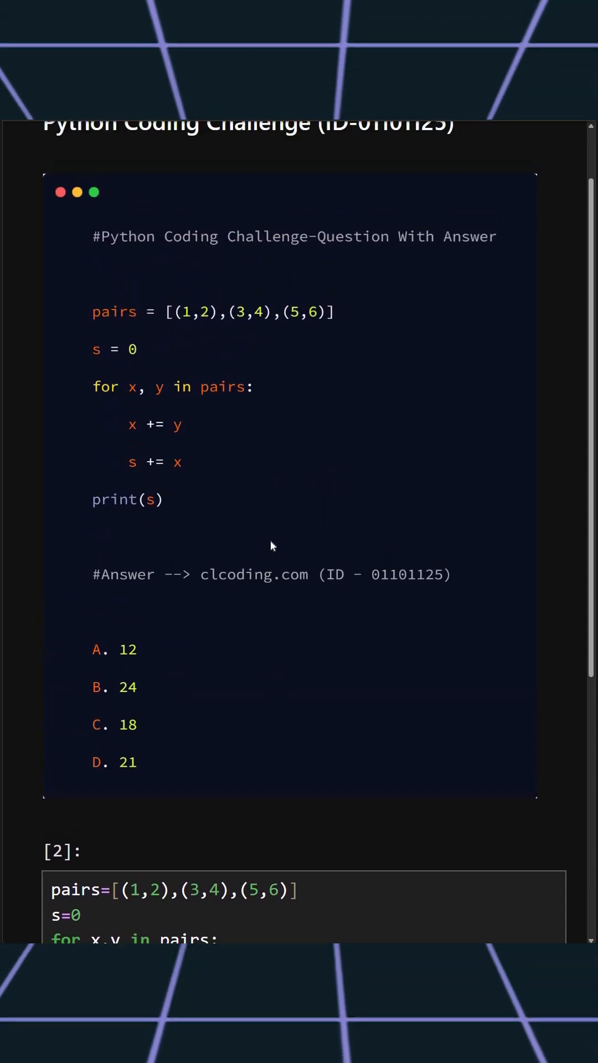
pyautogui.scroll(-3)
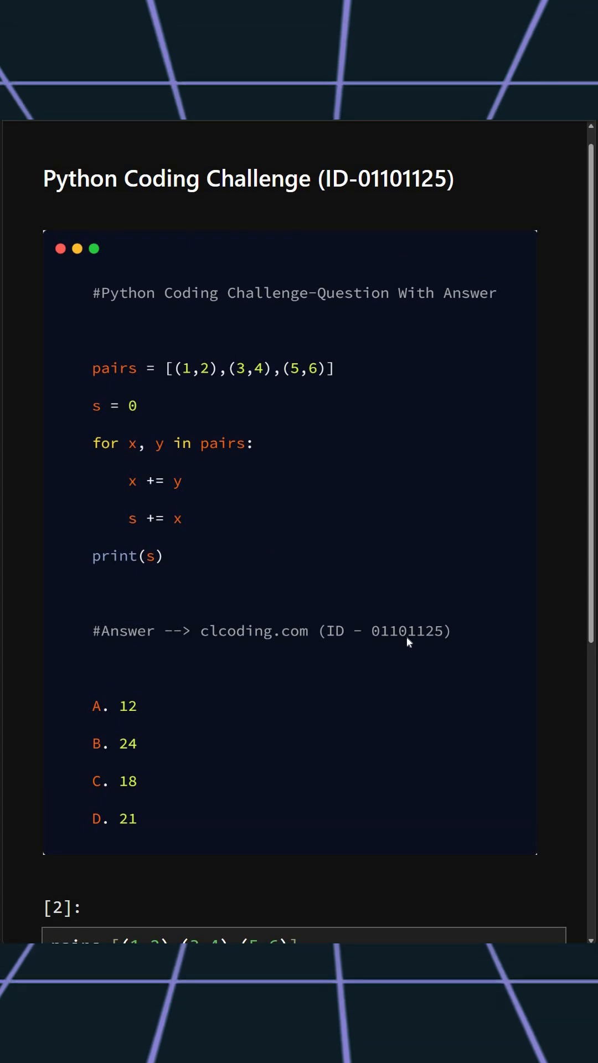